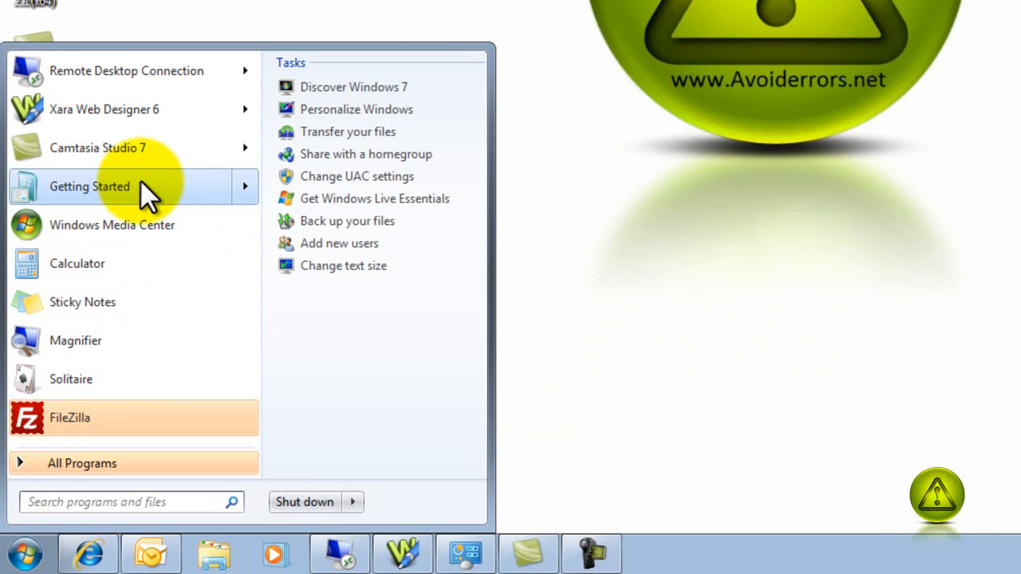
mouse_move(357, 177)
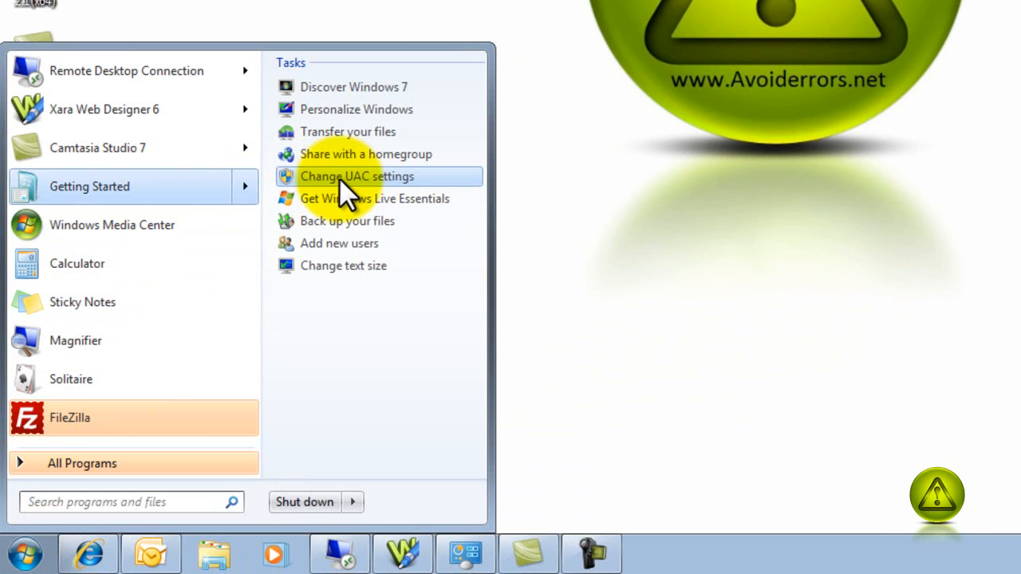
- Open User Account Control settings and drag the notification slider down to Never notify
click(357, 176)
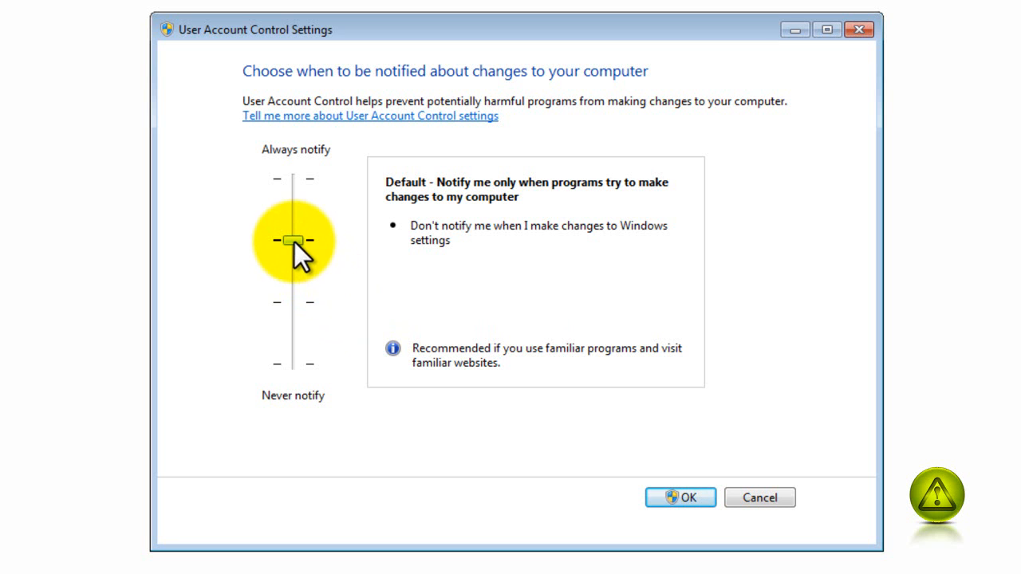
drag(292, 239, 293, 363)
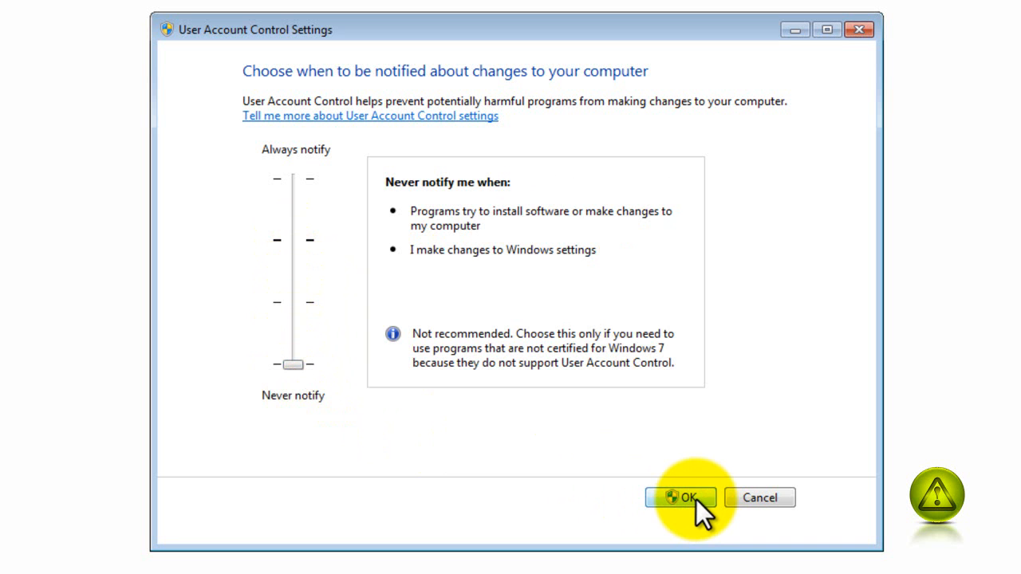
mouse_move(821, 303)
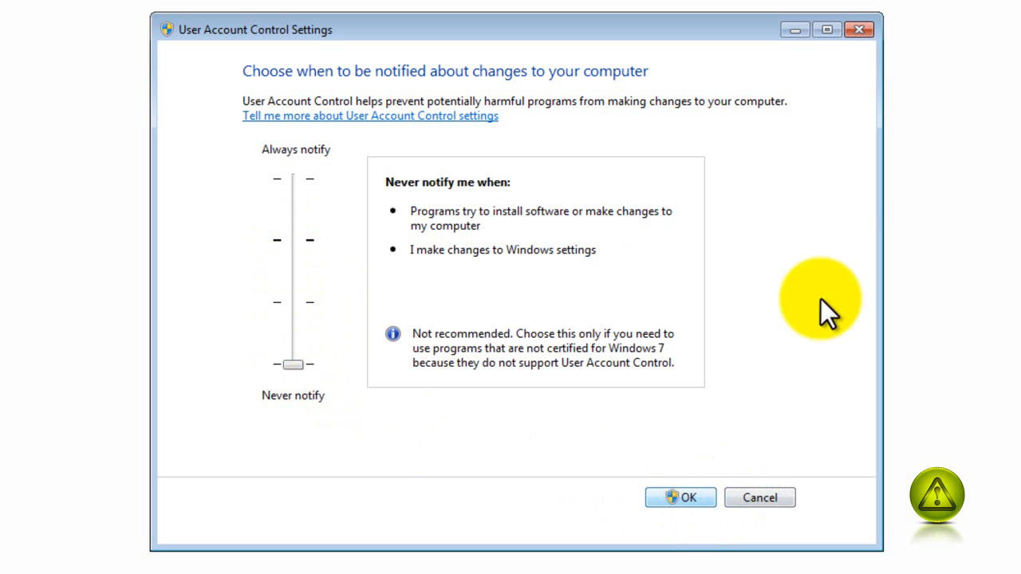
- Open Control Panel from the Start menu
click(32, 554)
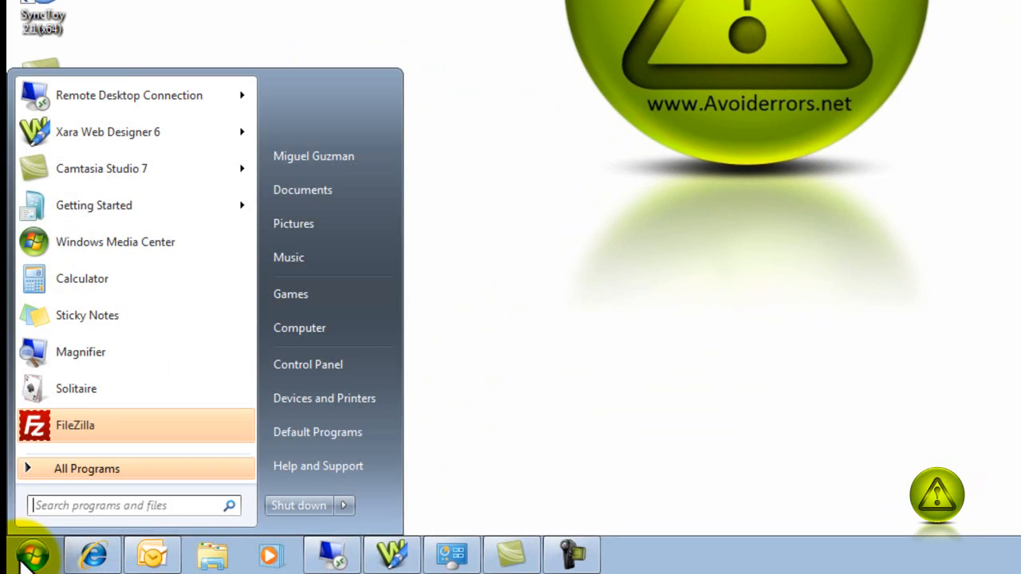
click(75, 425)
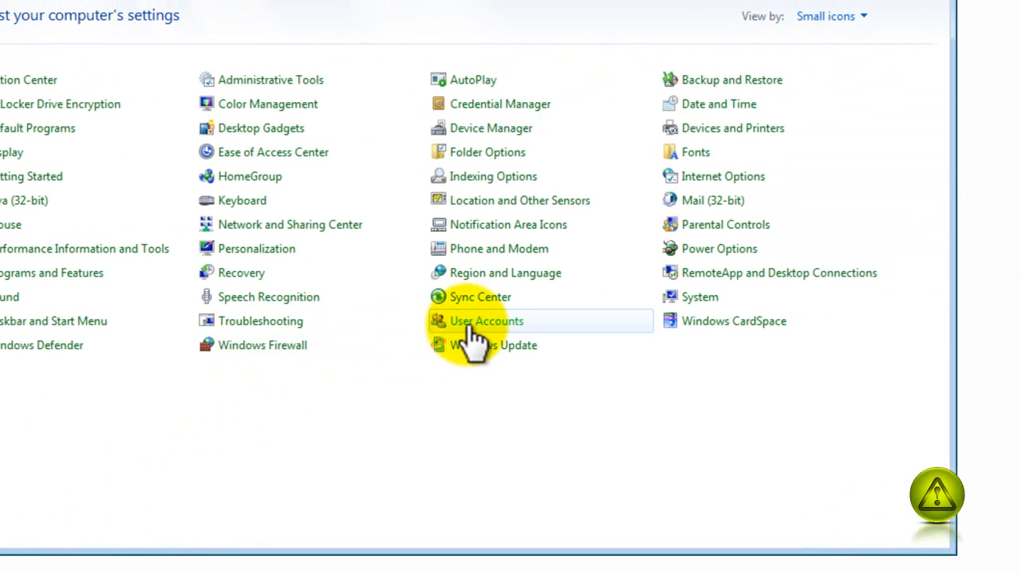
- Open User Accounts from the All Control Panel Items list
click(486, 320)
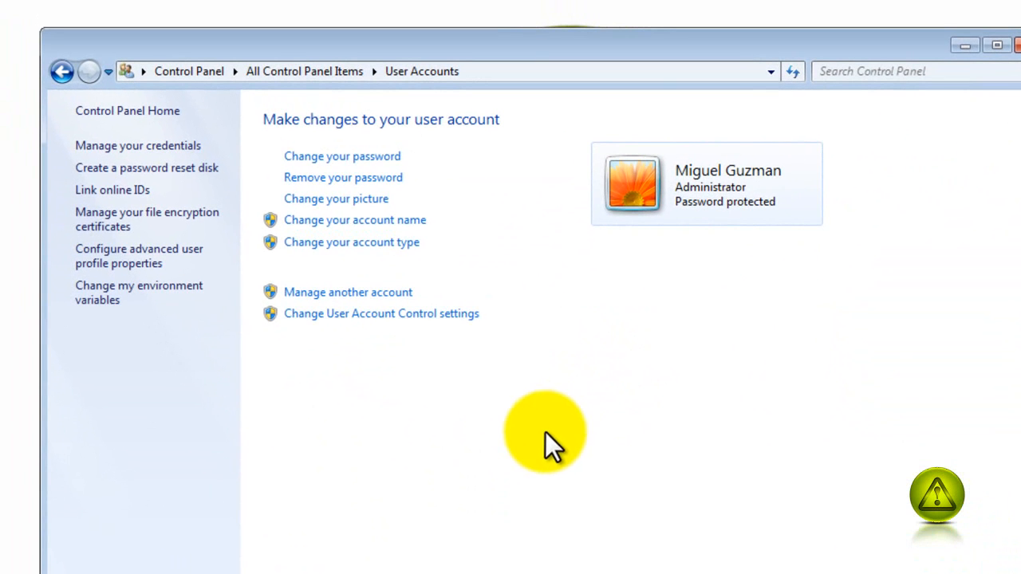
mouse_move(638, 319)
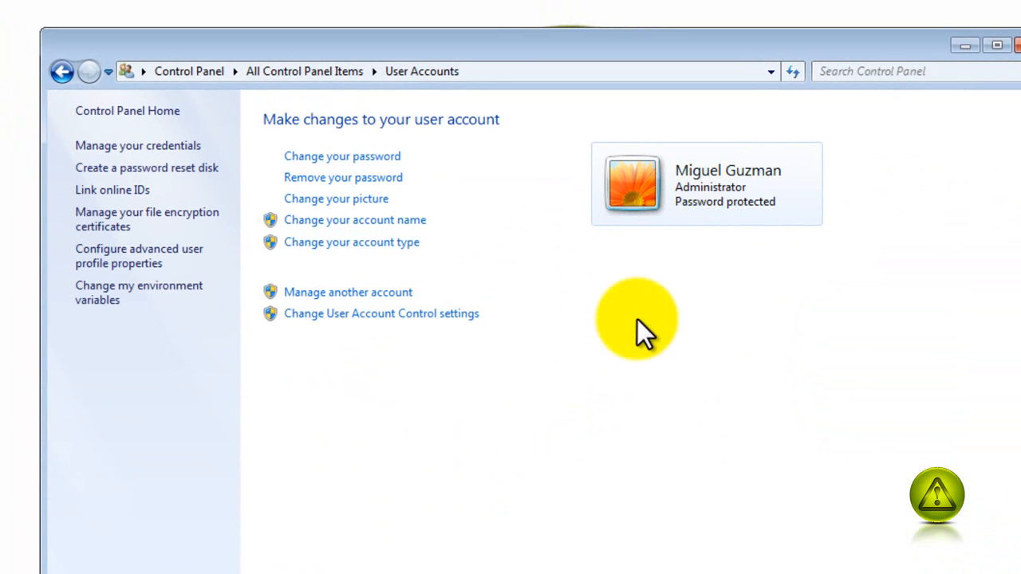
mouse_move(343, 313)
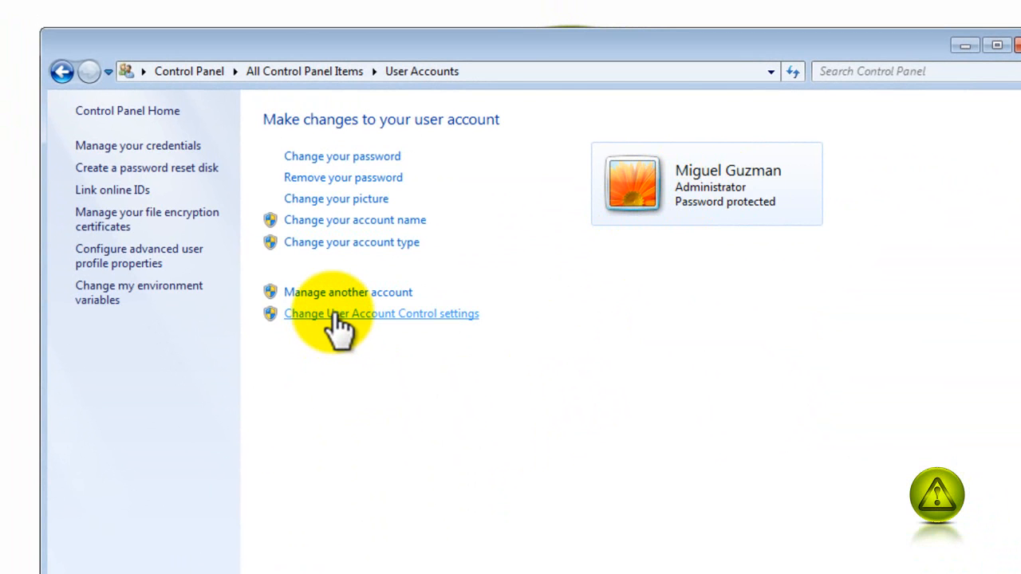
- Set User Account Control to Never notify and confirm with OK
click(382, 312)
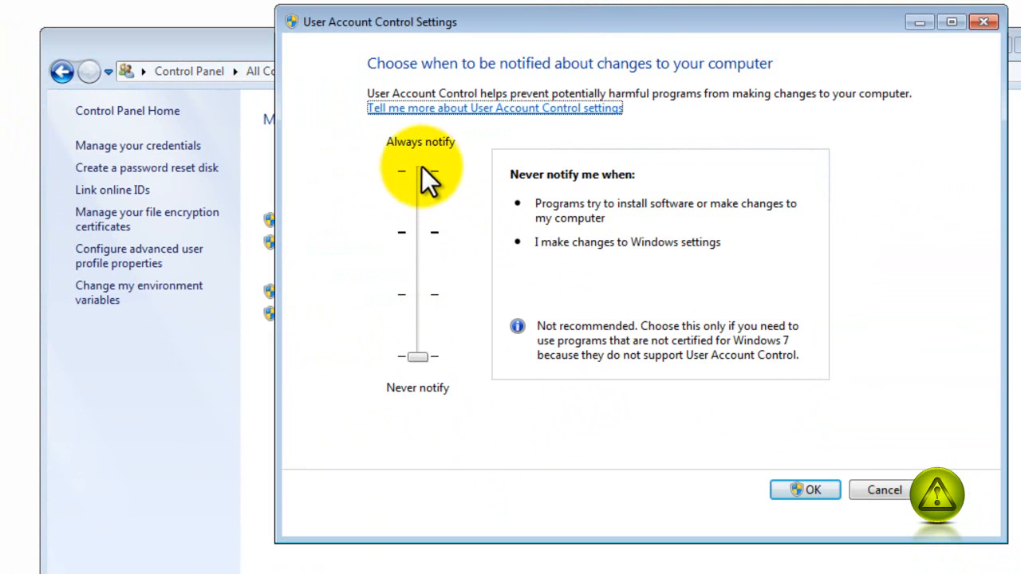
drag(418, 172, 418, 356)
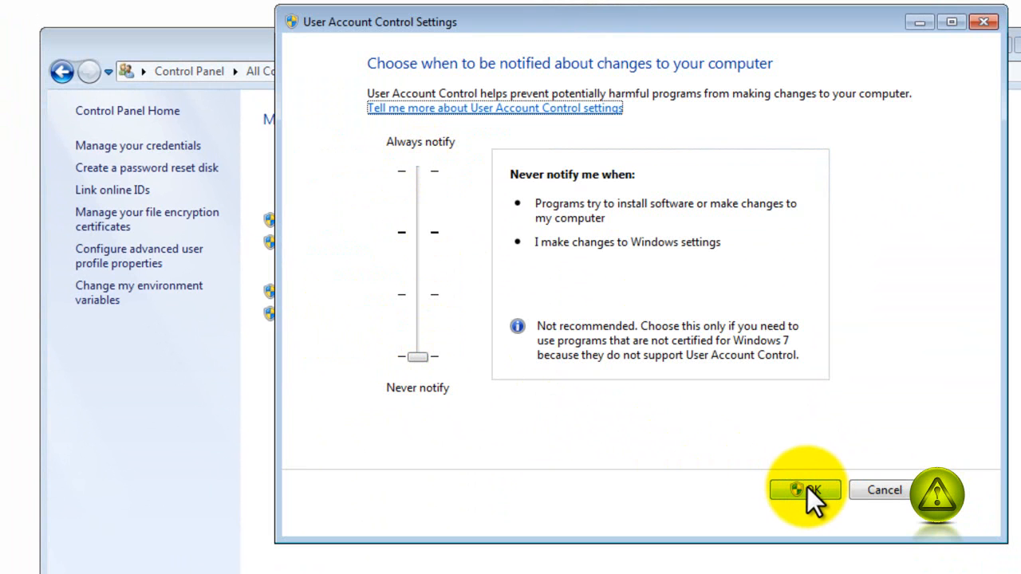
mouse_move(805, 498)
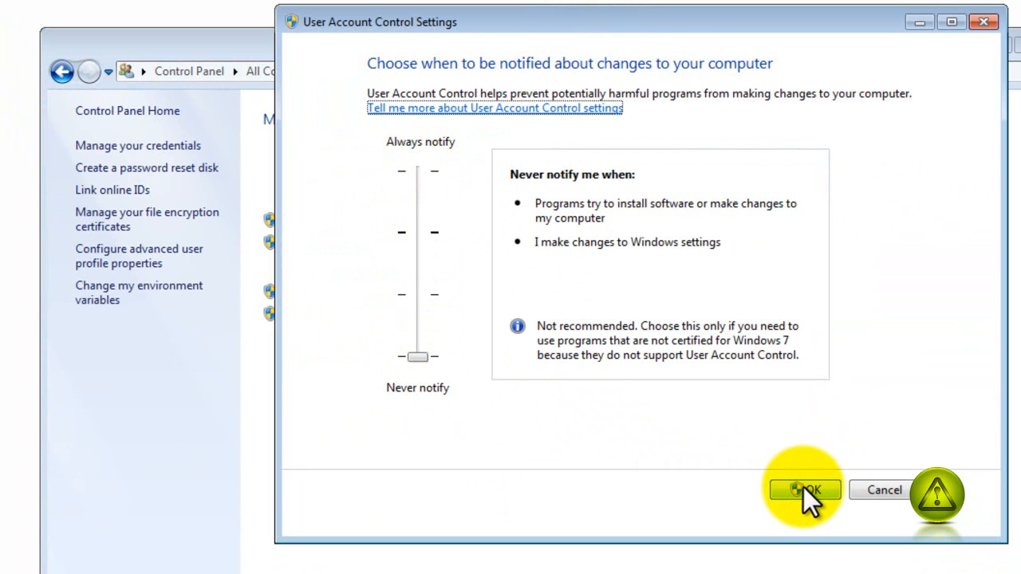
click(804, 490)
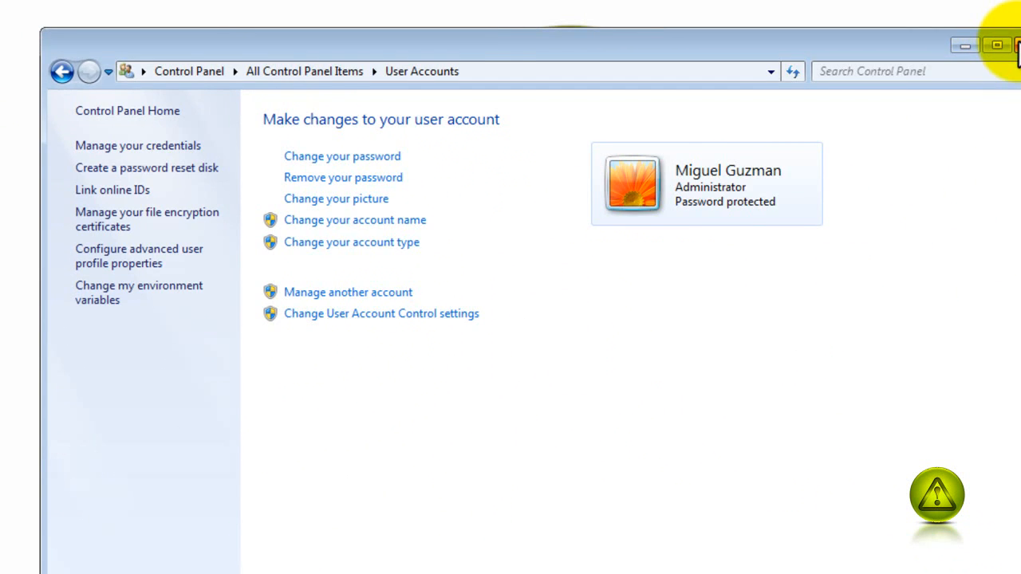